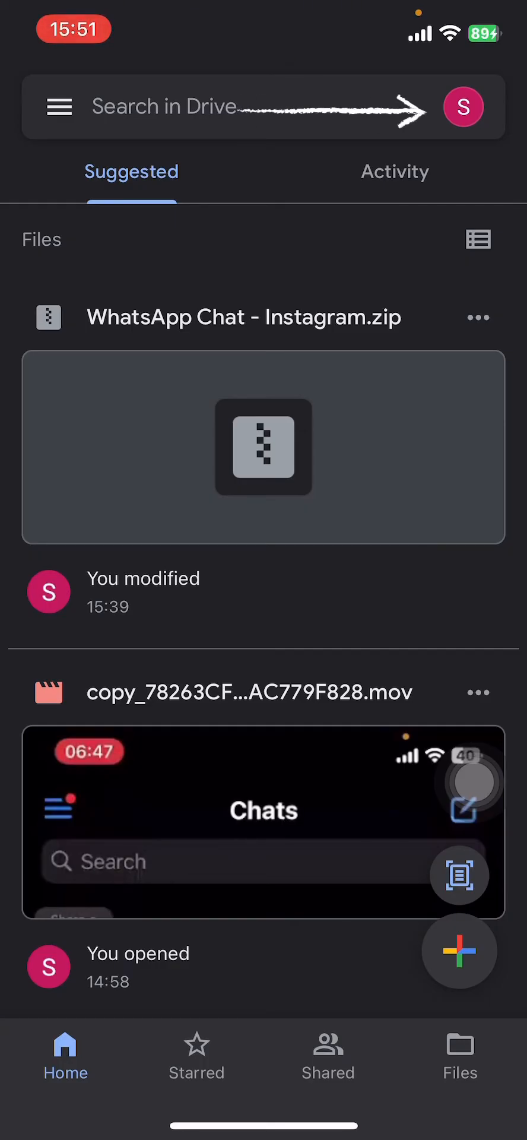
Step: Start adding another account from the profile avatar, reaching the google.com sign-in permission prompt
{"action": "left_click", "coordinate": [464, 107]}
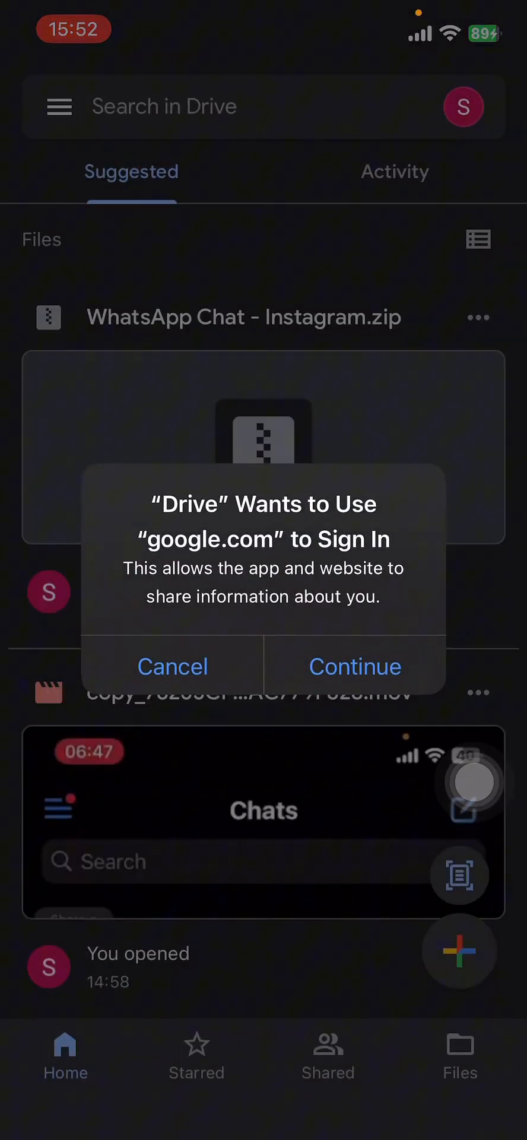
Step: Allow Drive to use google.com, then choose Create account to reach the name form
{"action": "left_click", "coordinate": [356, 666]}
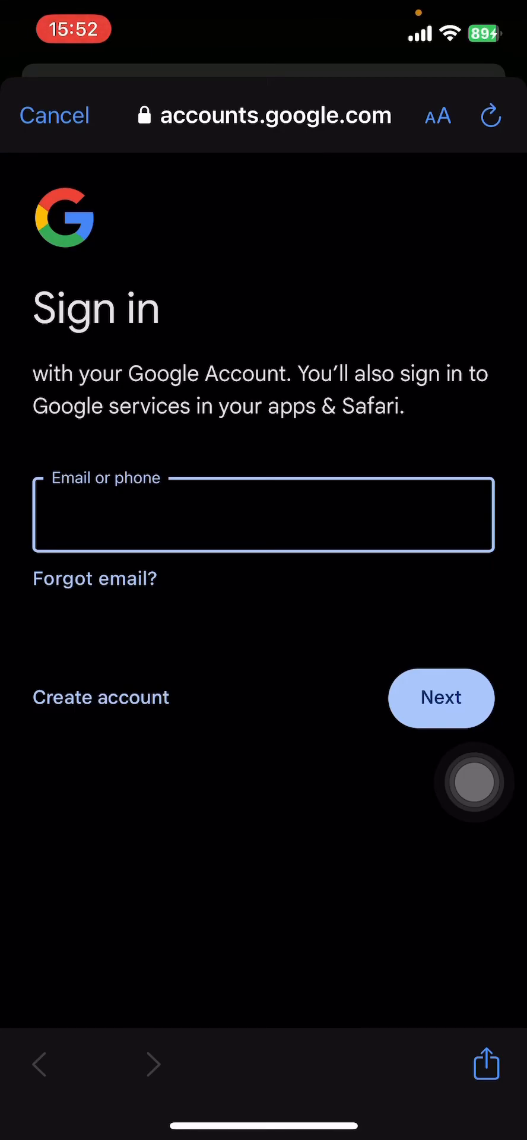
{"action": "left_click", "coordinate": [100, 697]}
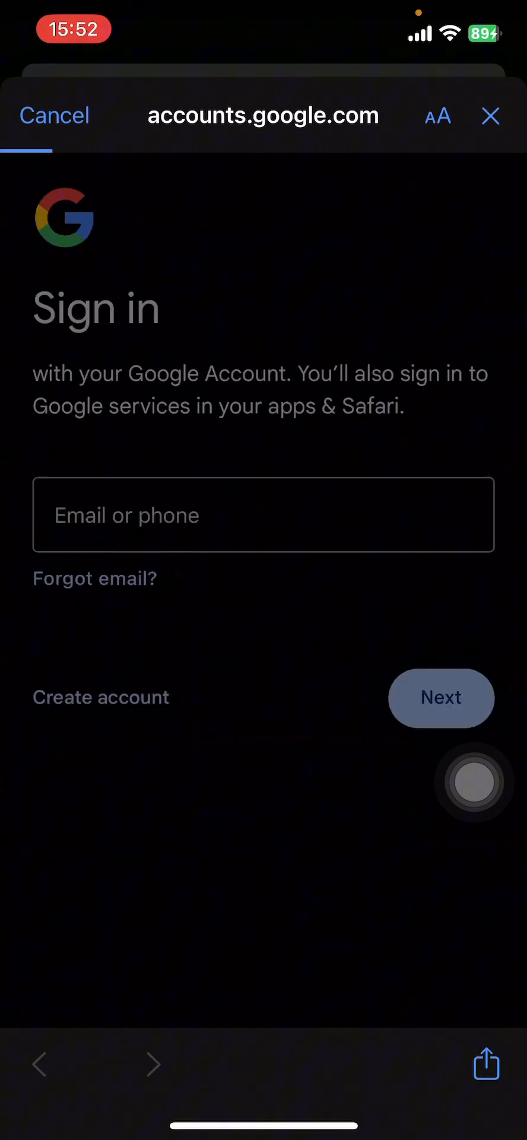
{"action": "left_click", "coordinate": [101, 698]}
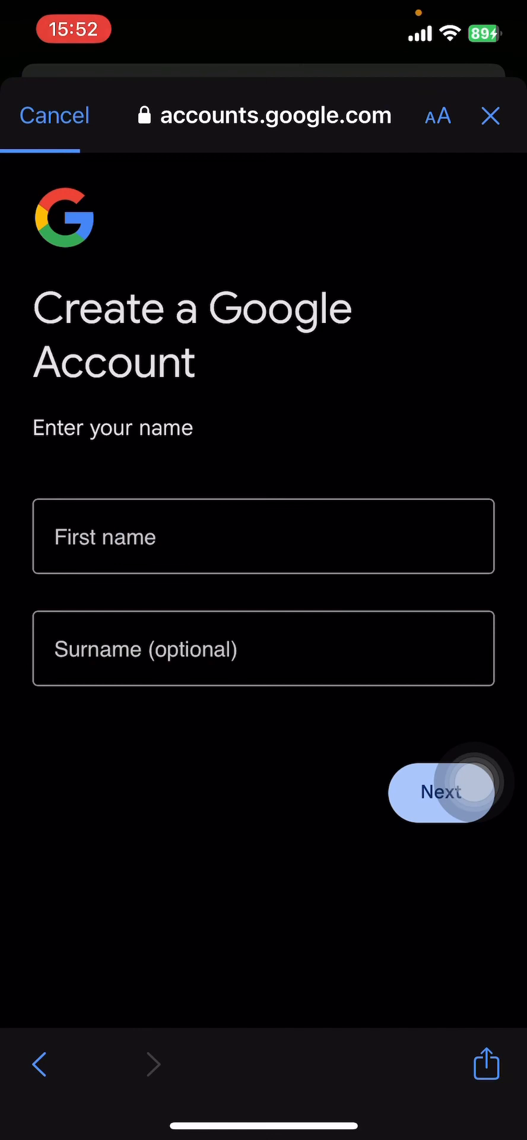
Step: Enter the name 'Quid' on the account form and submit it with Next
{"action": "left_click", "coordinate": [491, 116]}
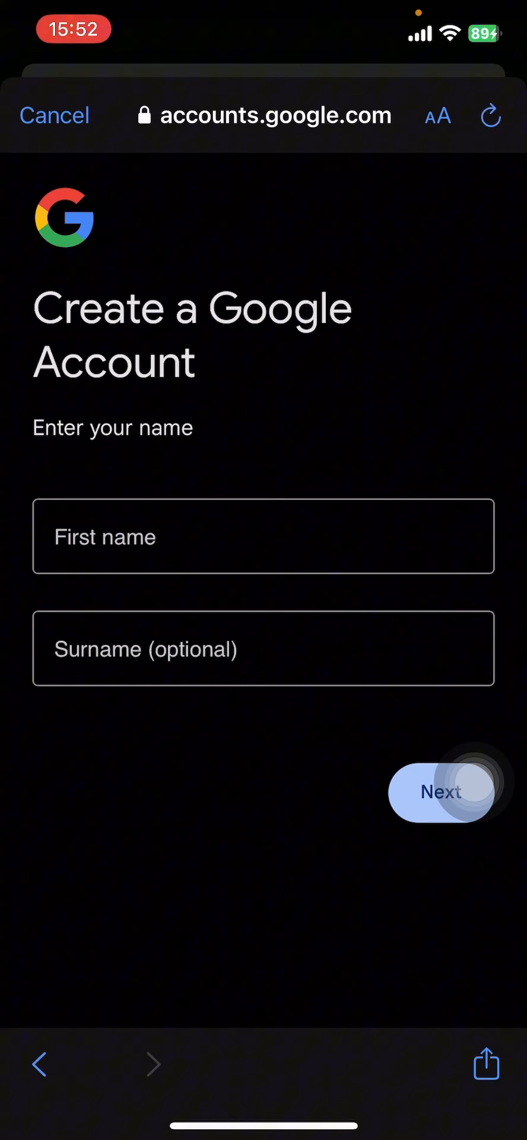
{"action": "type", "text": "Quid"}
{"action": "type", "text": "Gui"}
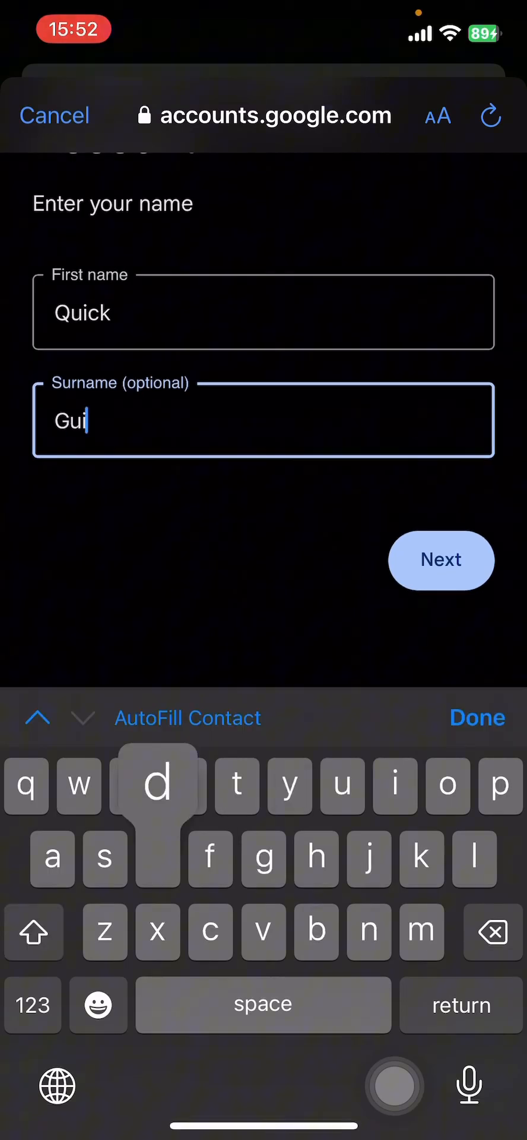
{"action": "left_click", "coordinate": [441, 560]}
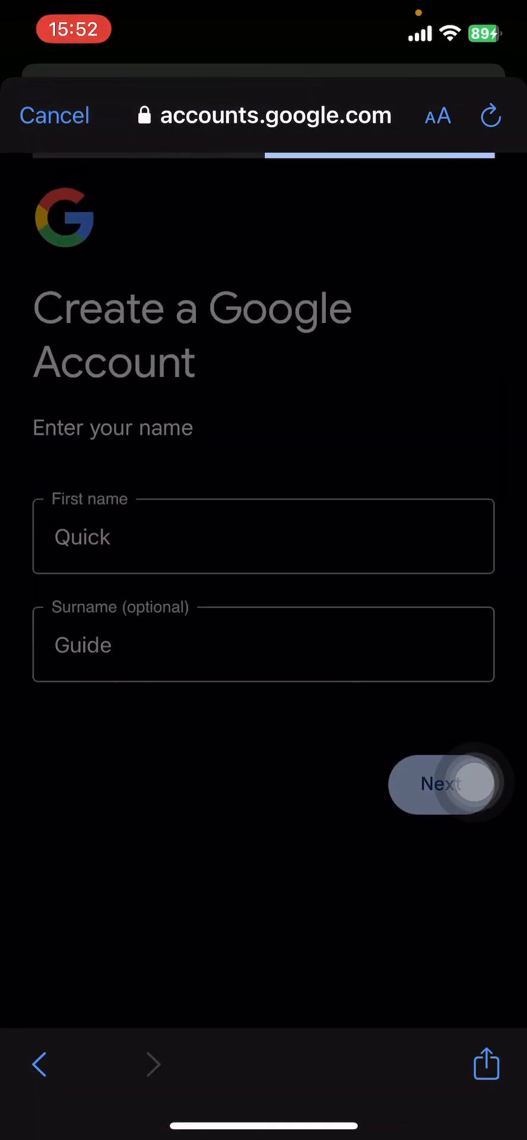
{"action": "left_click", "coordinate": [443, 784]}
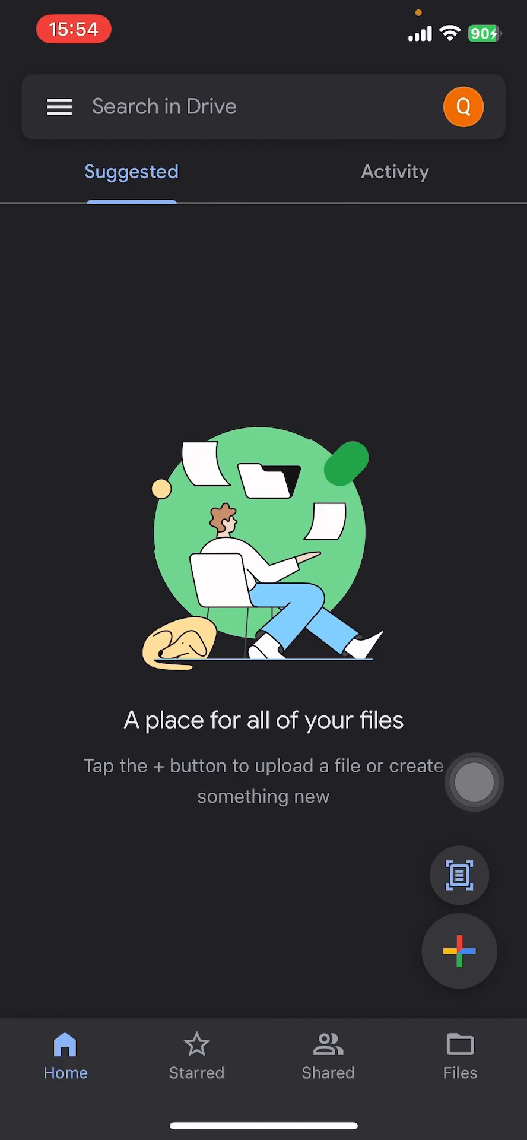
{"action": "left_click", "coordinate": [395, 172]}
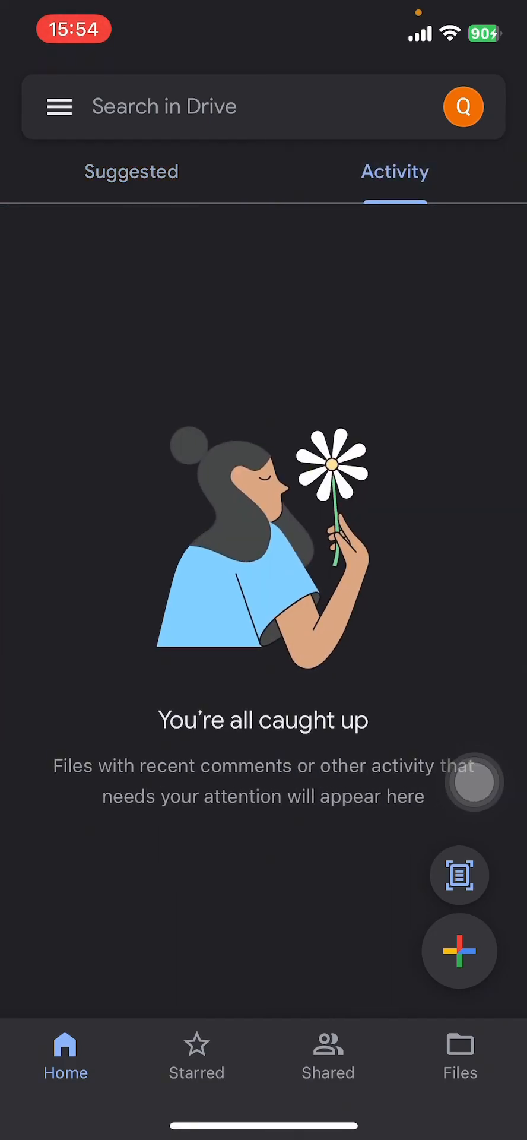
{"action": "left_click", "coordinate": [460, 1058]}
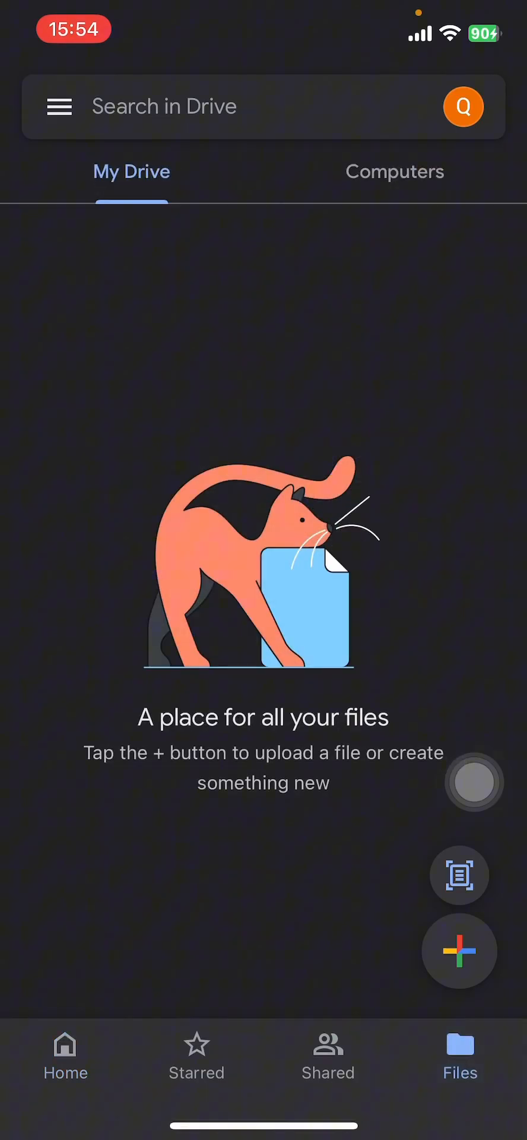
{"action": "left_click", "coordinate": [197, 1057]}
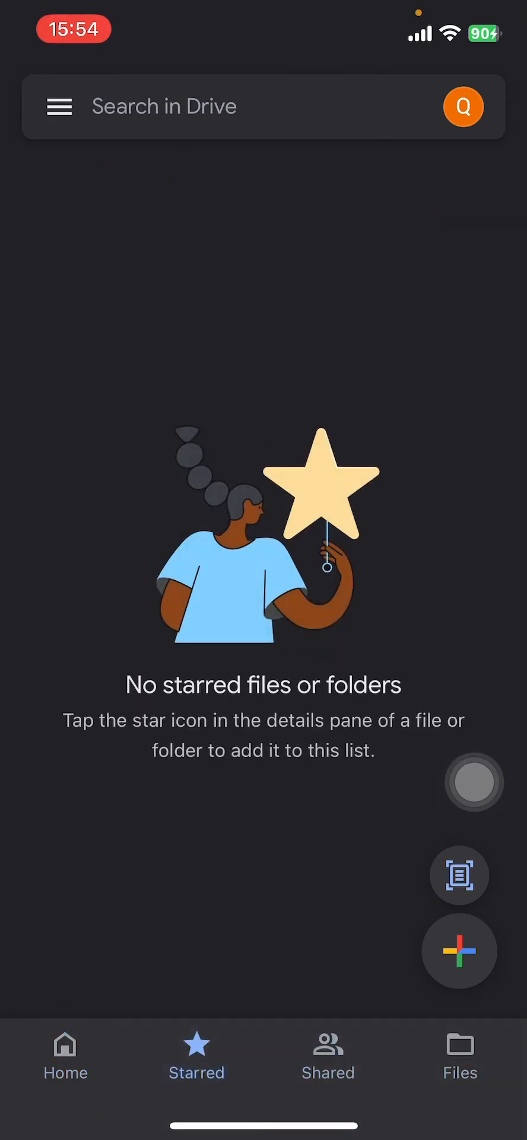
{"action": "left_click", "coordinate": [65, 1057]}
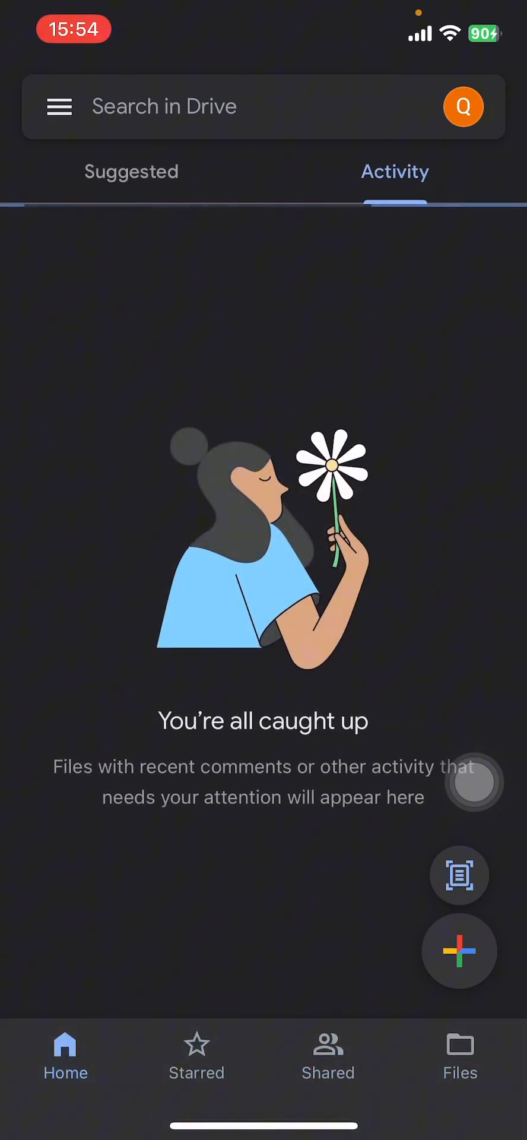
{"action": "left_click", "coordinate": [130, 171]}
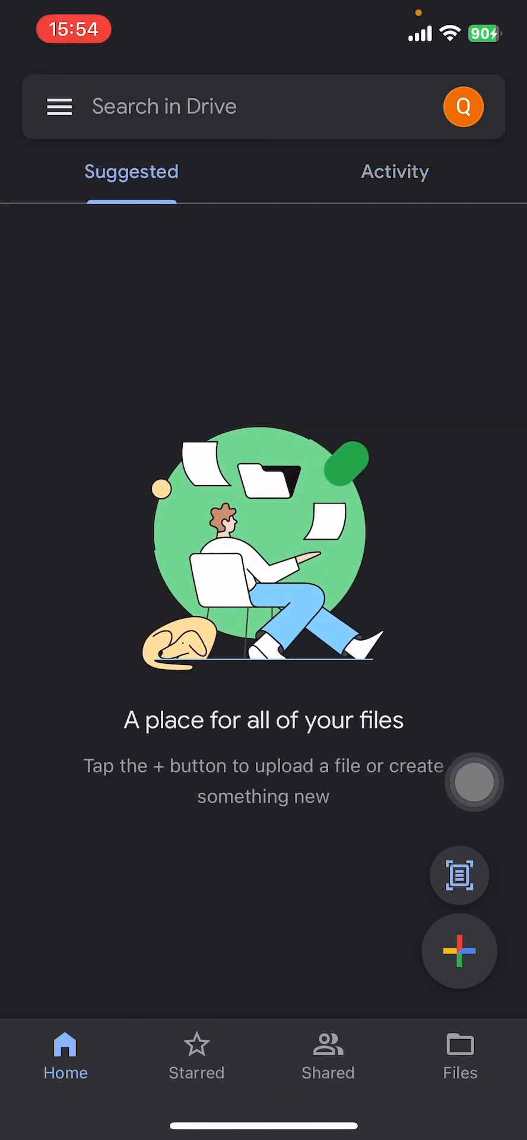